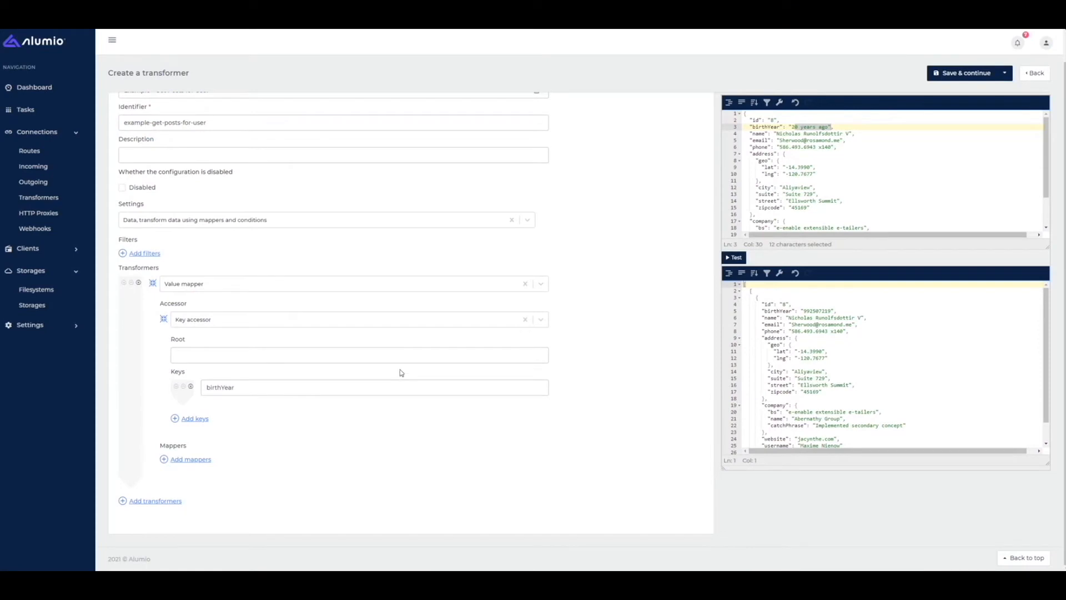
mouse_move(470, 294)
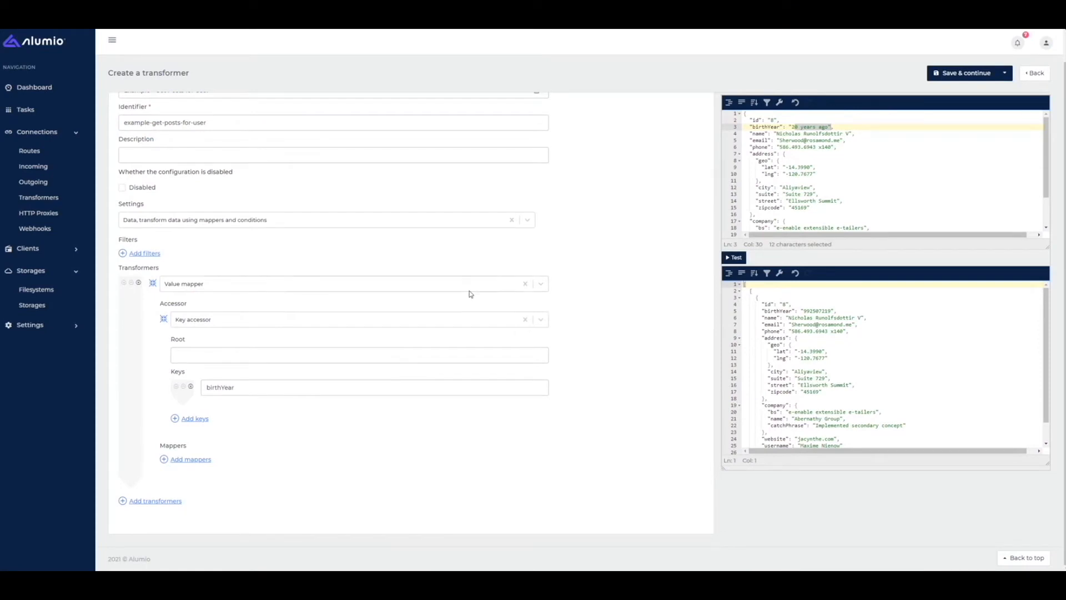
mouse_move(452, 292)
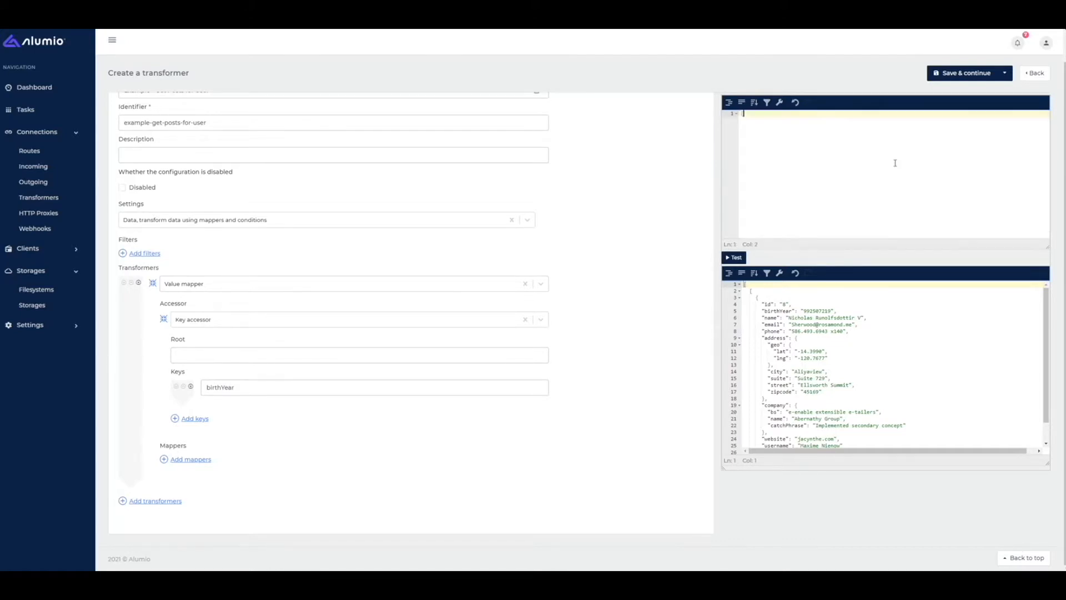
- Replace the test input JSON with the single property "price": 100
type("\"price\": \"")
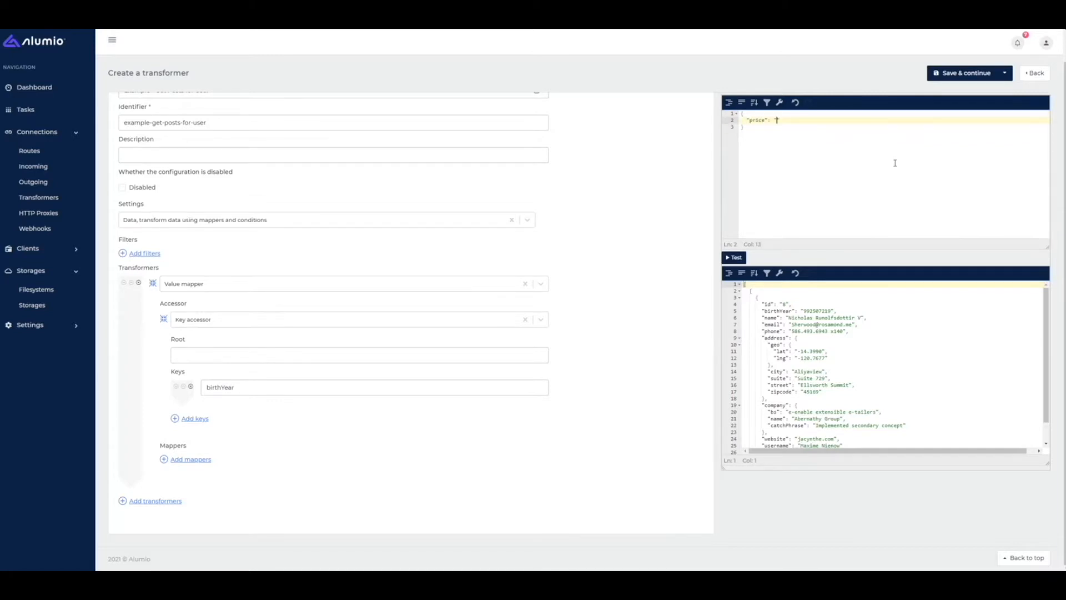
type("100")
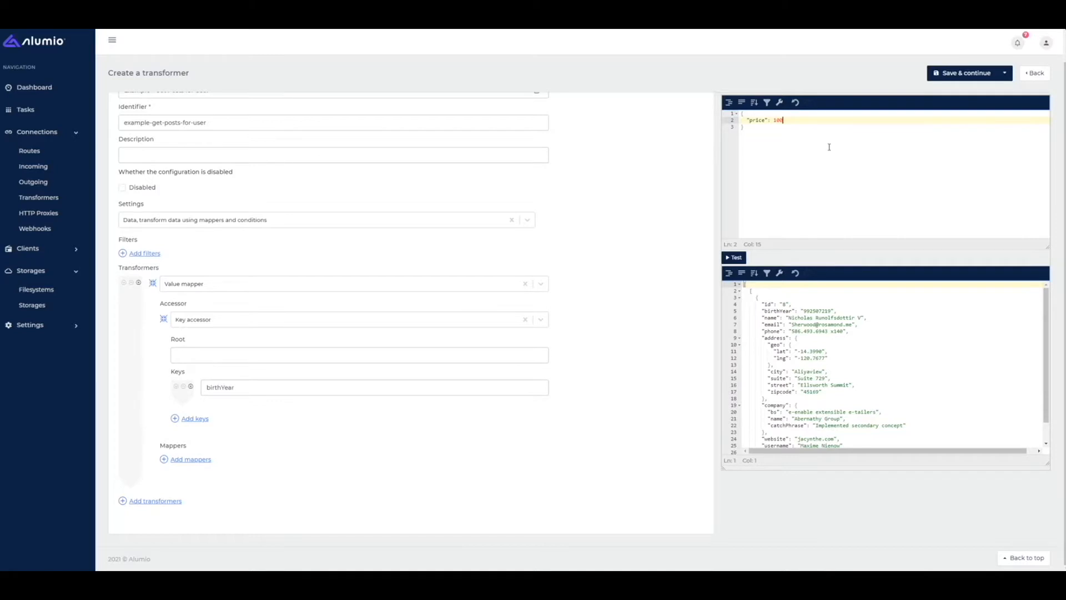
mouse_move(804, 161)
type("l")
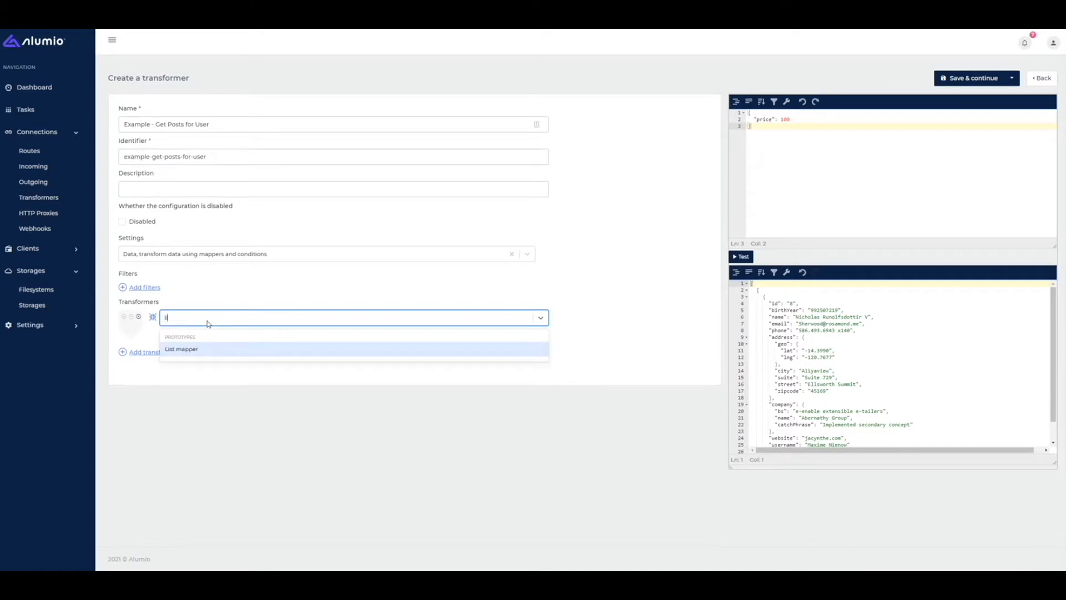
- Set the transformer to List mapper with a Key accessor and add one mapper
left_click(181, 348)
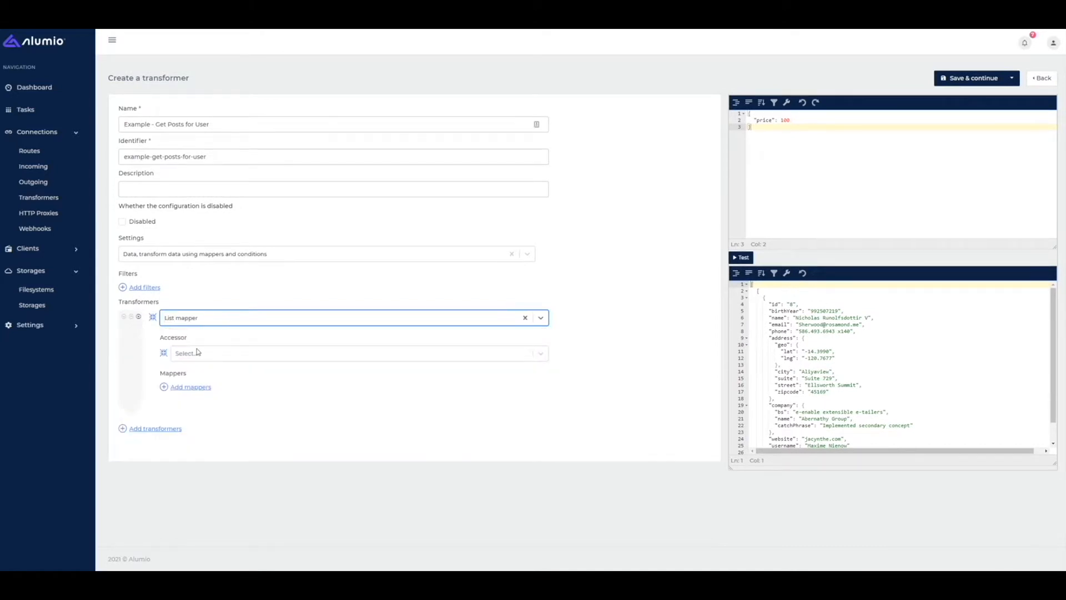
left_click(351, 353)
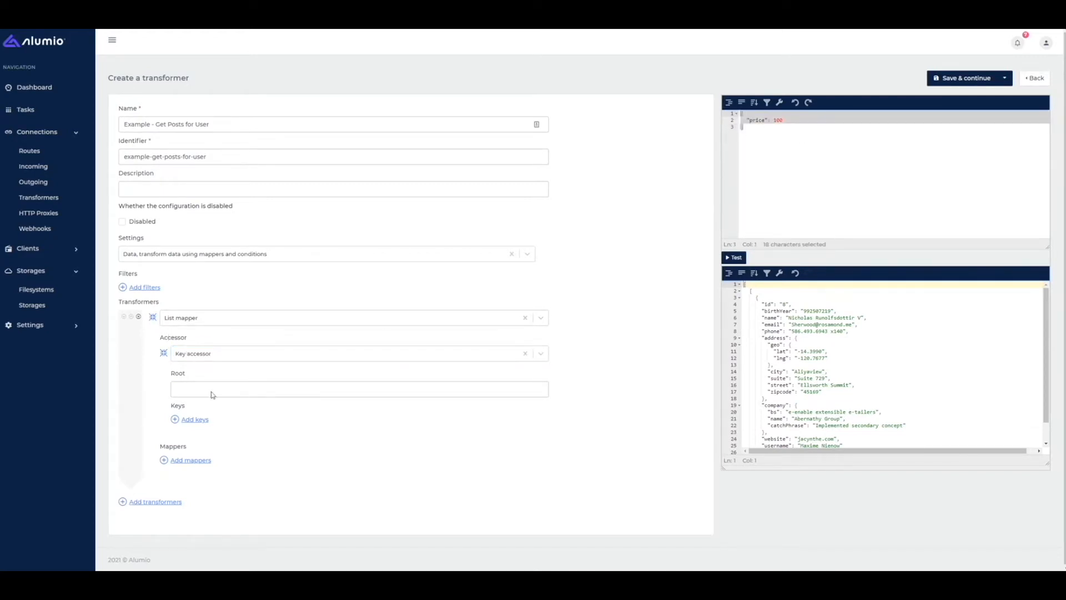
left_click(191, 460)
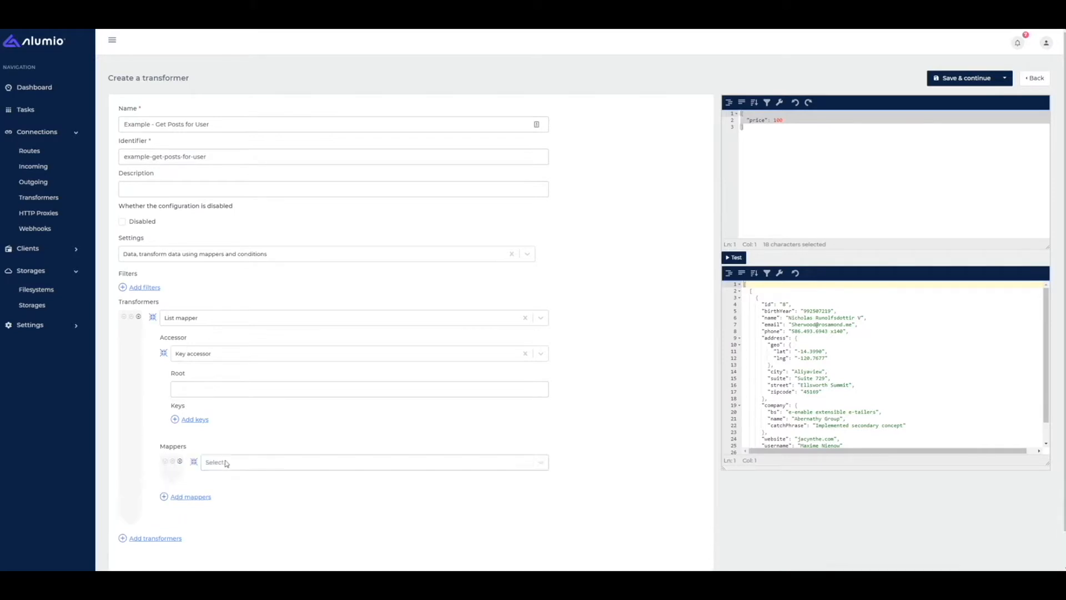
- Use 'List: Inherit from supplied data' with defaults vatCalculation 1.2 and calculateVat true
left_click(373, 462)
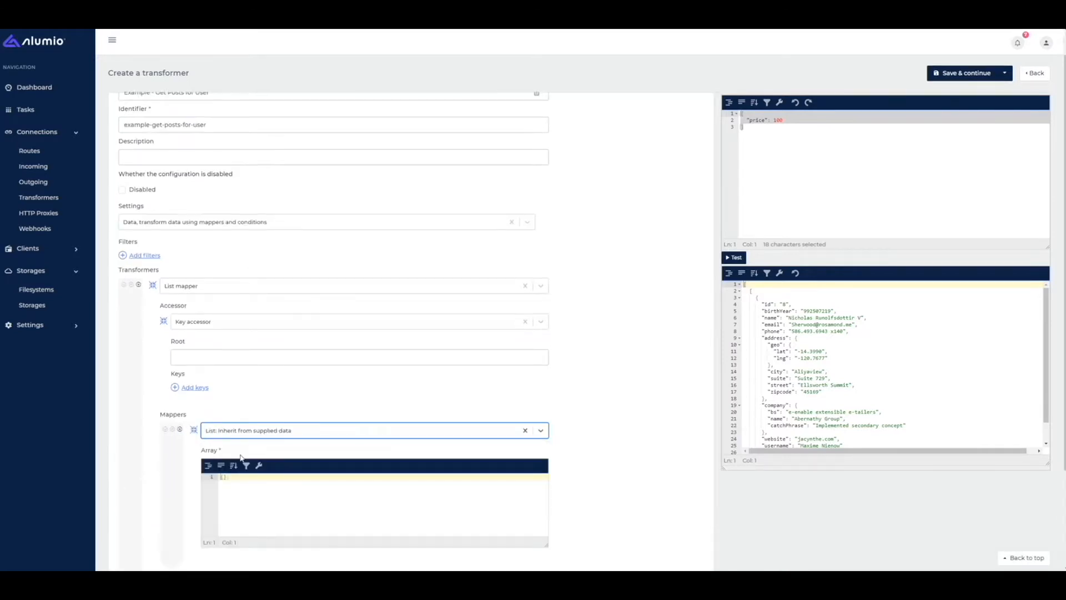
mouse_move(298, 422)
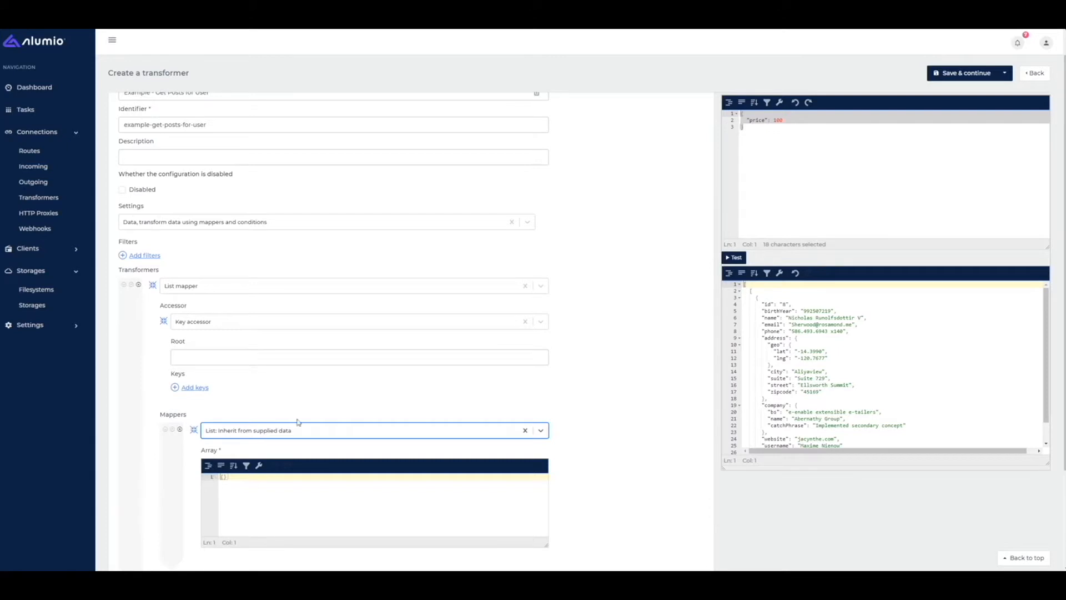
mouse_move(631, 209)
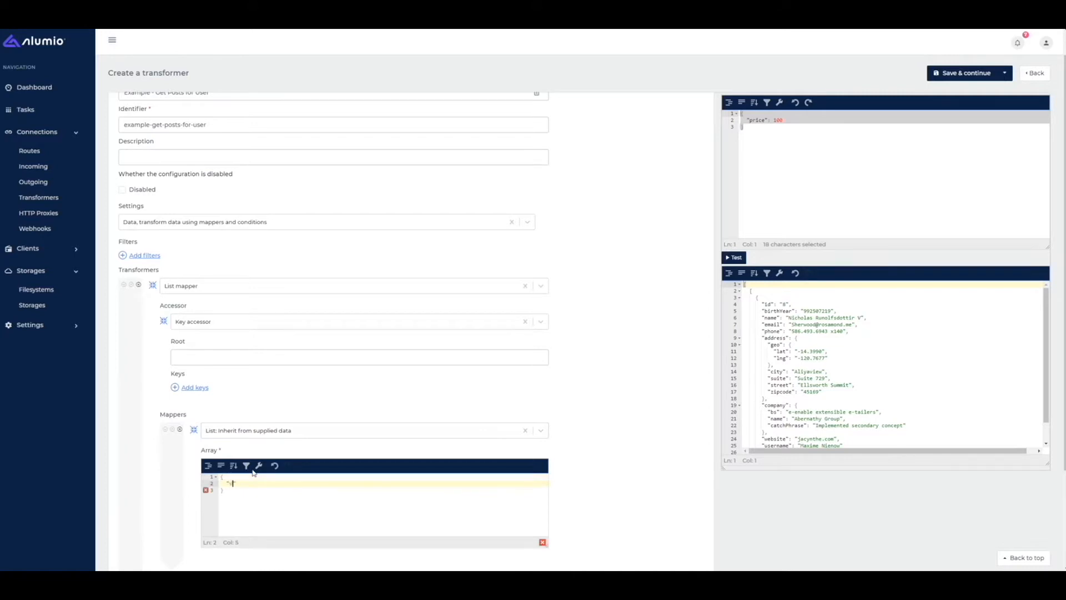
type("vatPercentage\":")
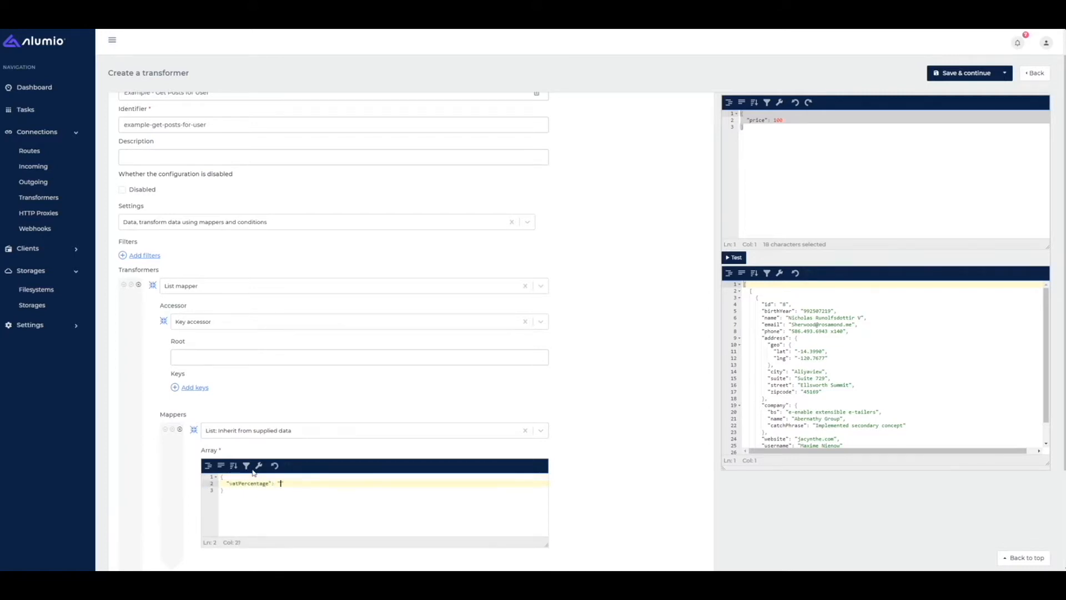
type("20\"")
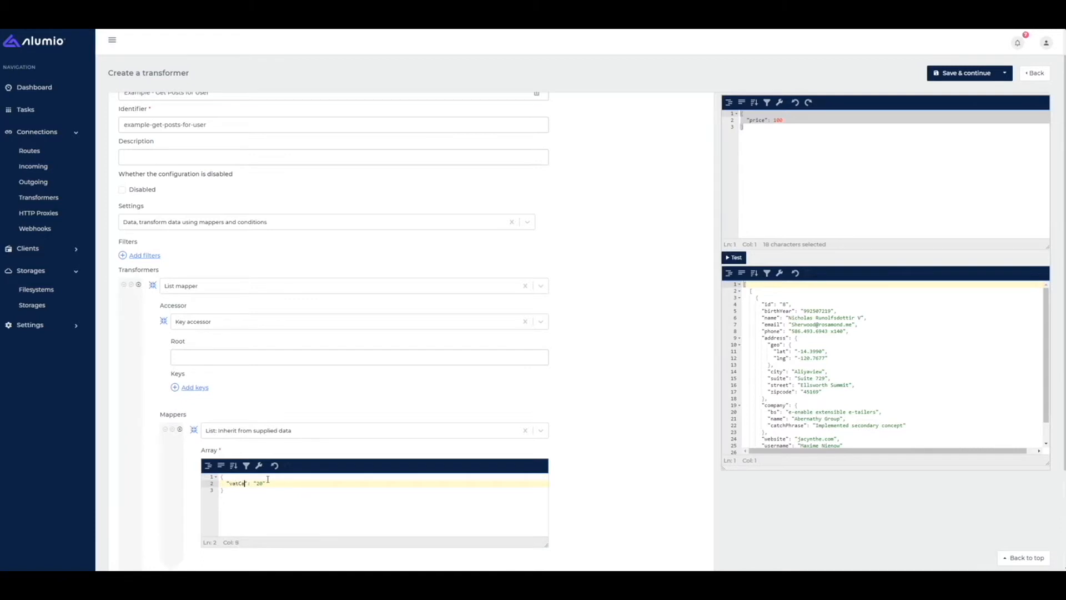
type("alculation")
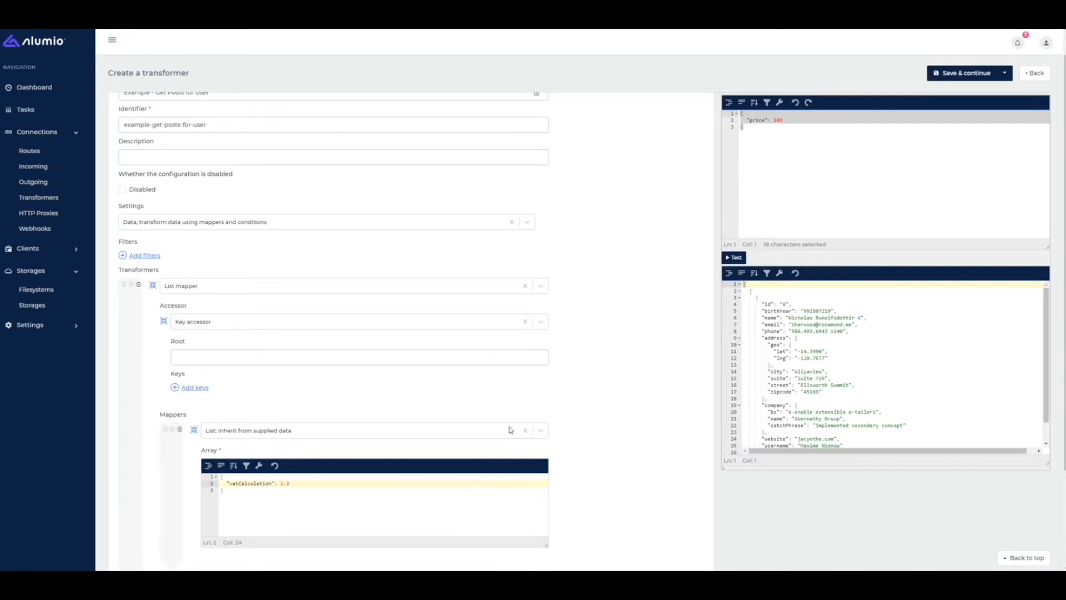
left_click(736, 257)
type(",")
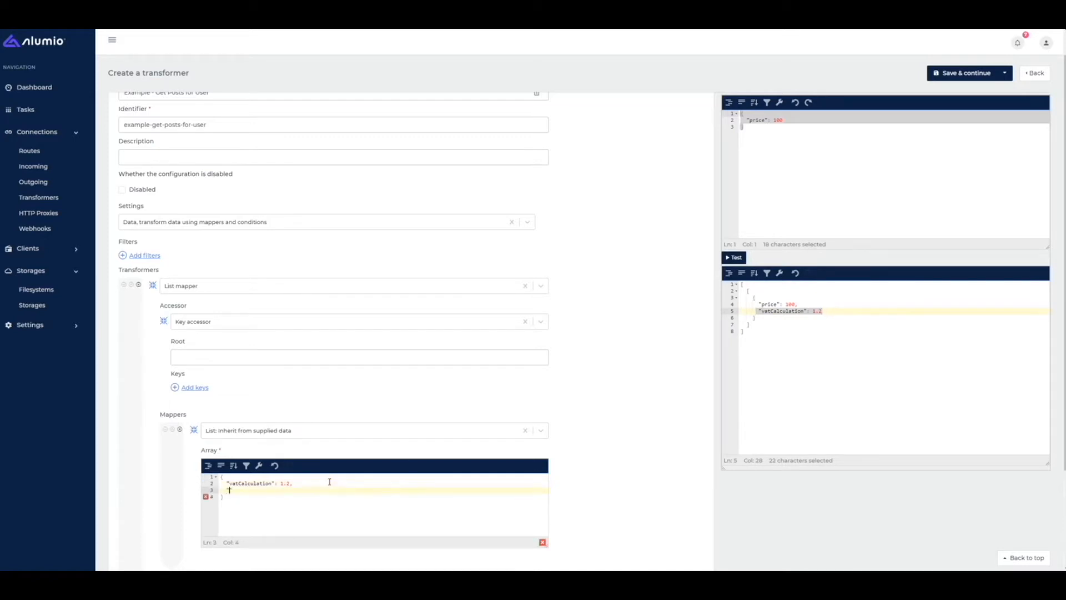
type("\"calculateVat\": true")
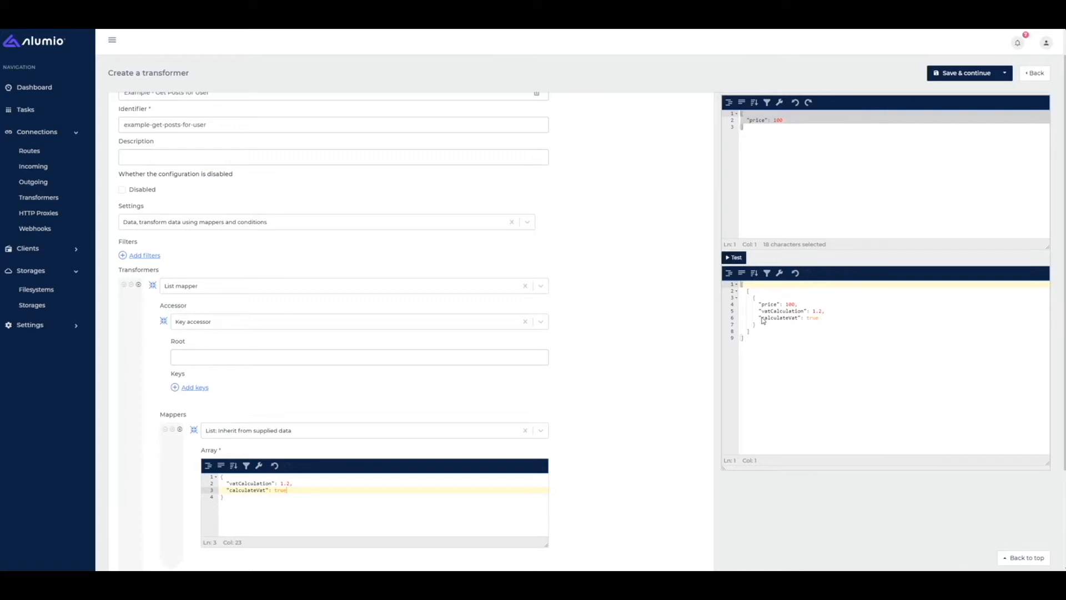
mouse_move(509, 418)
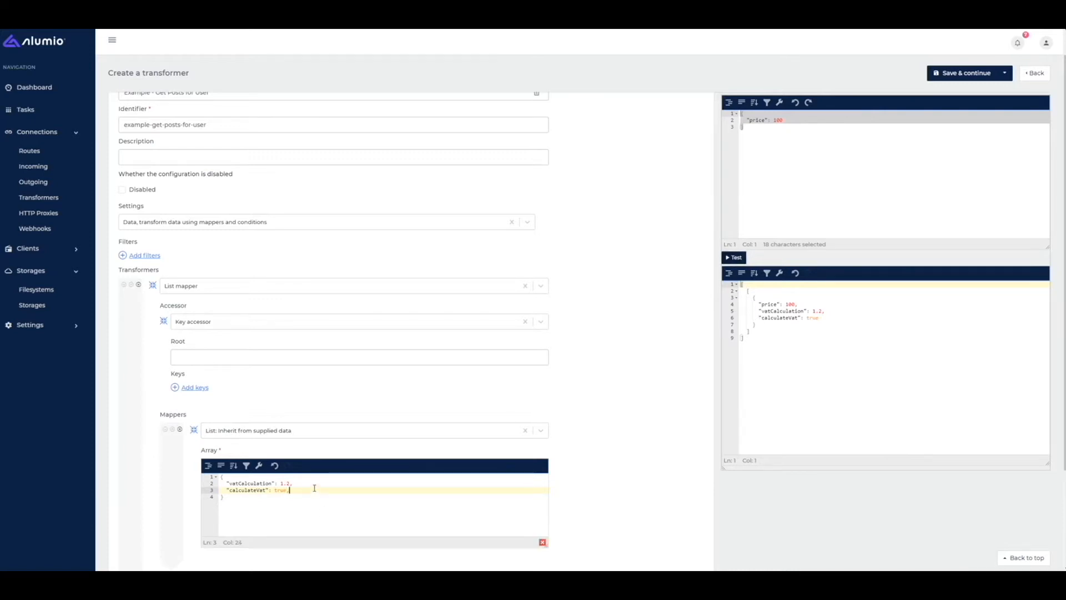
- Add "price": 500 to the inherited defaults Array after calculateVat
type("\"price\":")
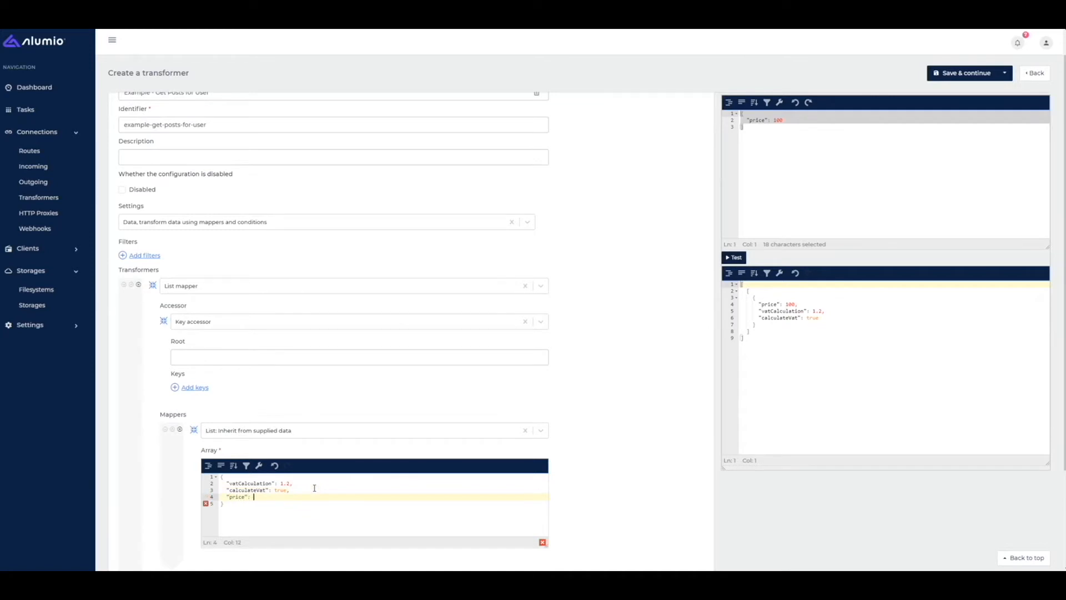
type("500")
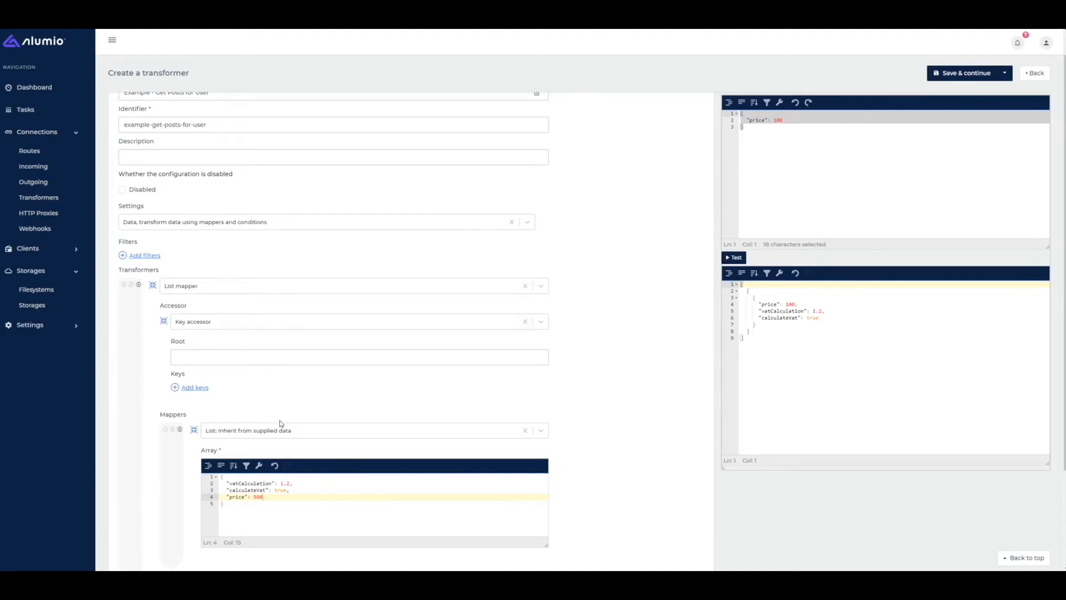
scroll("down", 3)
type("ext")
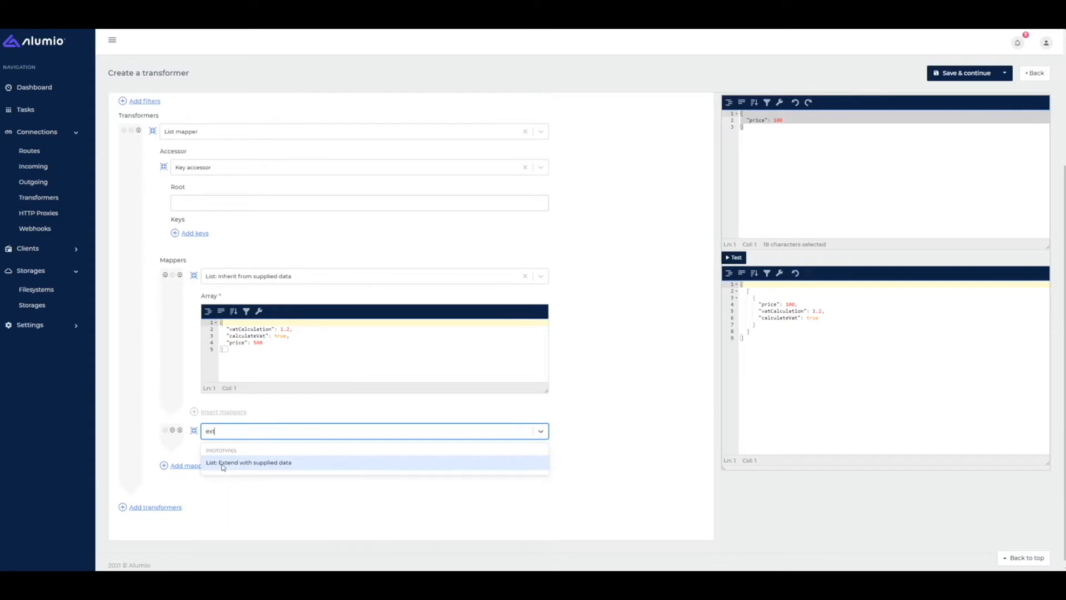
- Try a 'List: Extend with supplied data' mapper, then remove it and the price 500 line
left_click(254, 462)
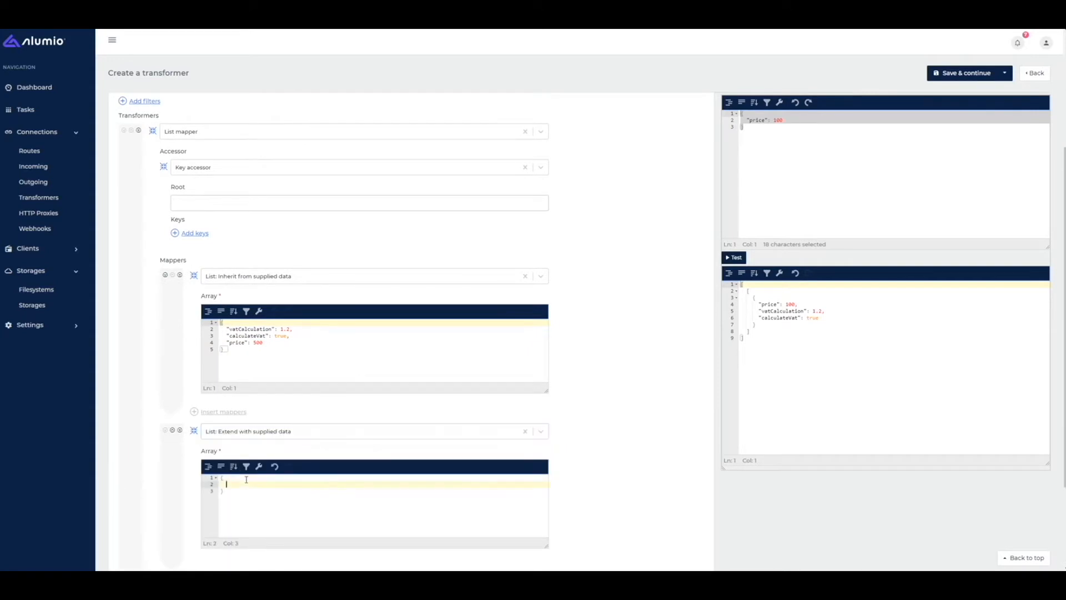
type("\"price\":")
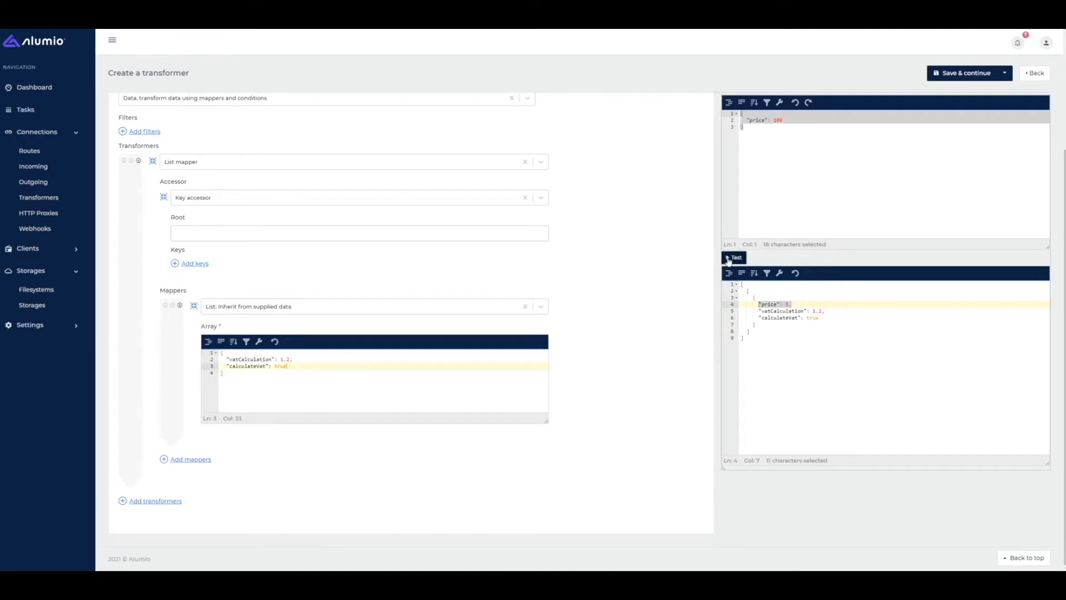
- Add a 'Copy using a pattern' transformer copying price to price_incl_vat.0, and test it
left_click(734, 257)
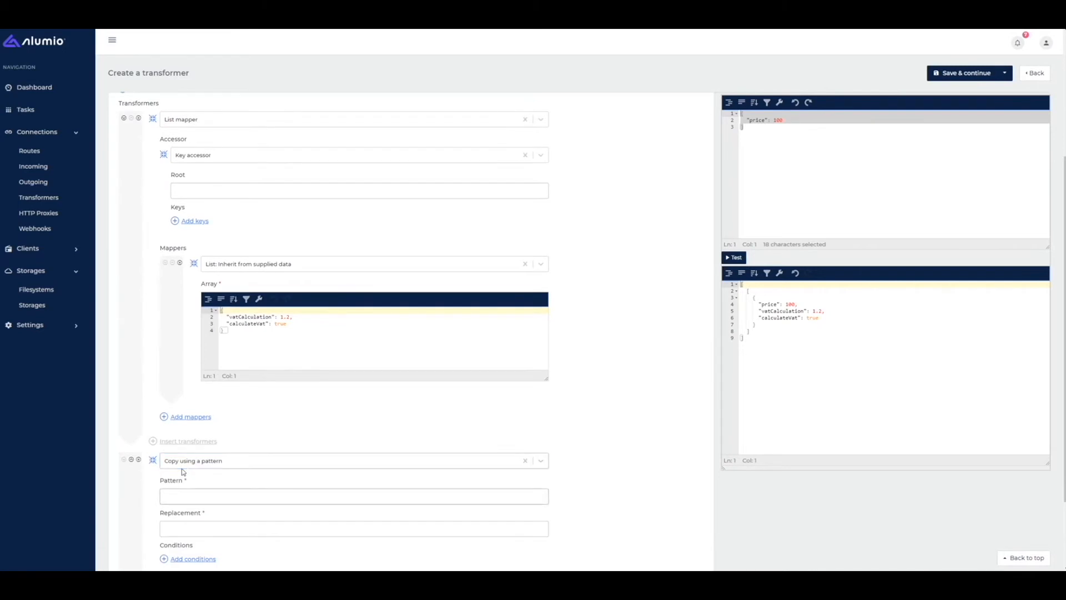
type("price")
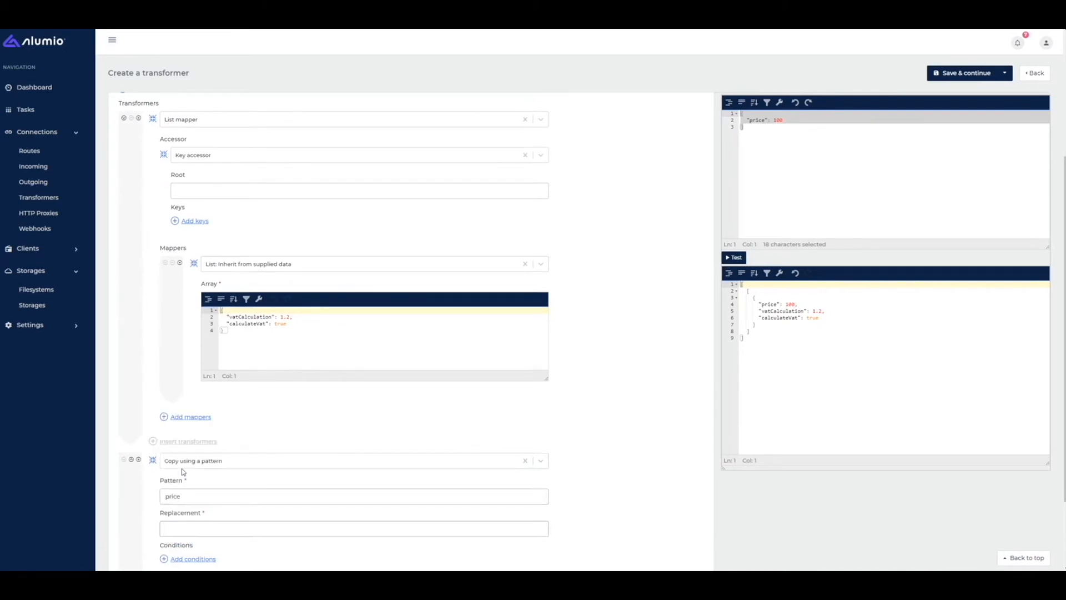
type("price_incl_vat.0")
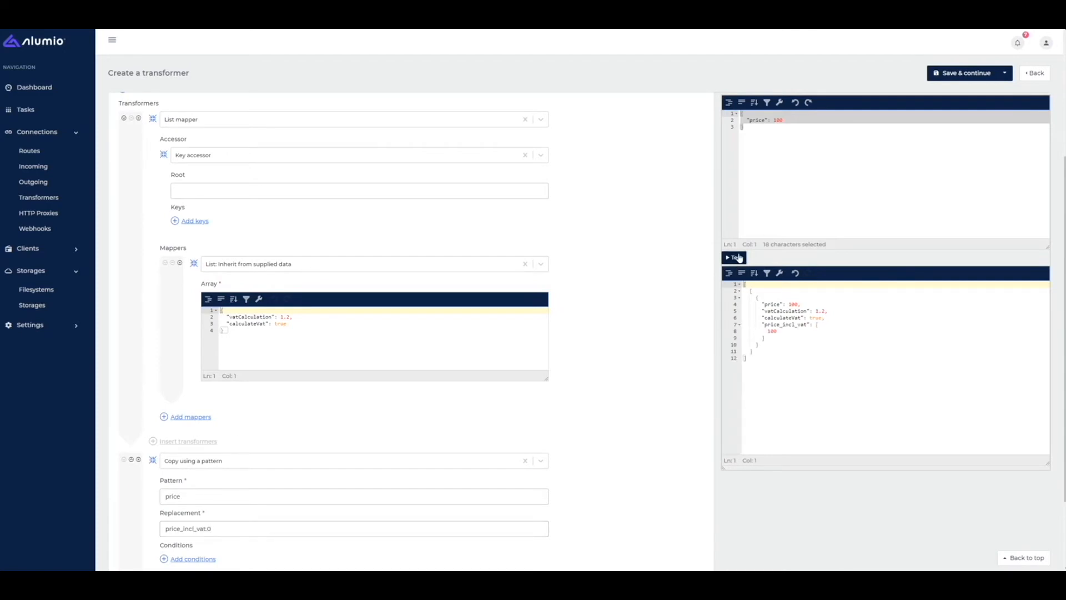
double_click(785, 324)
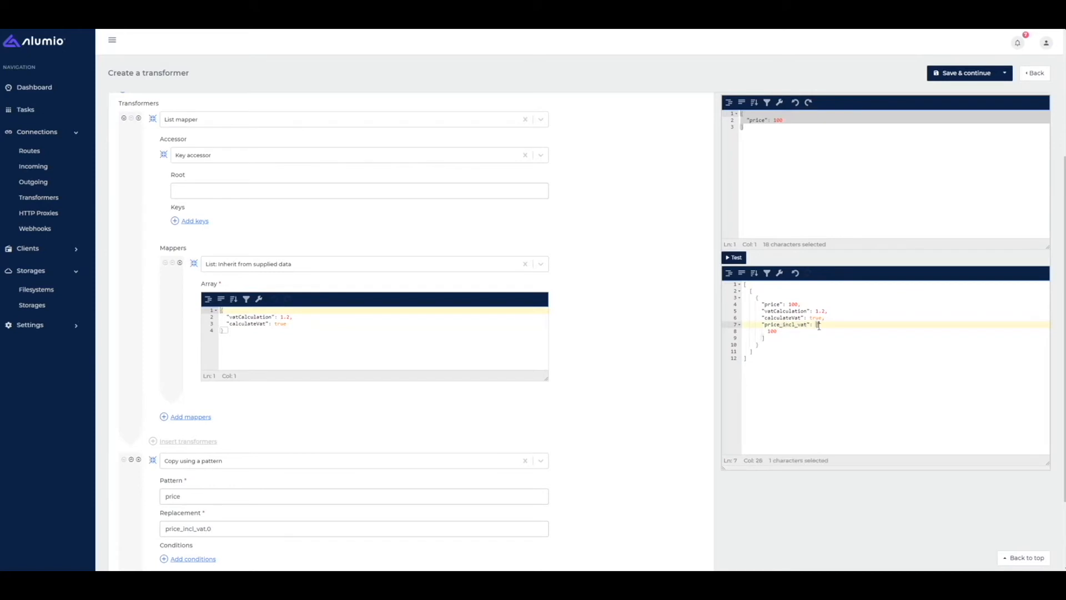
- Copy vatCalculation to price_incl_vat.1 with a second pattern copy, confirming 100 and 1.2
double_click(772, 331)
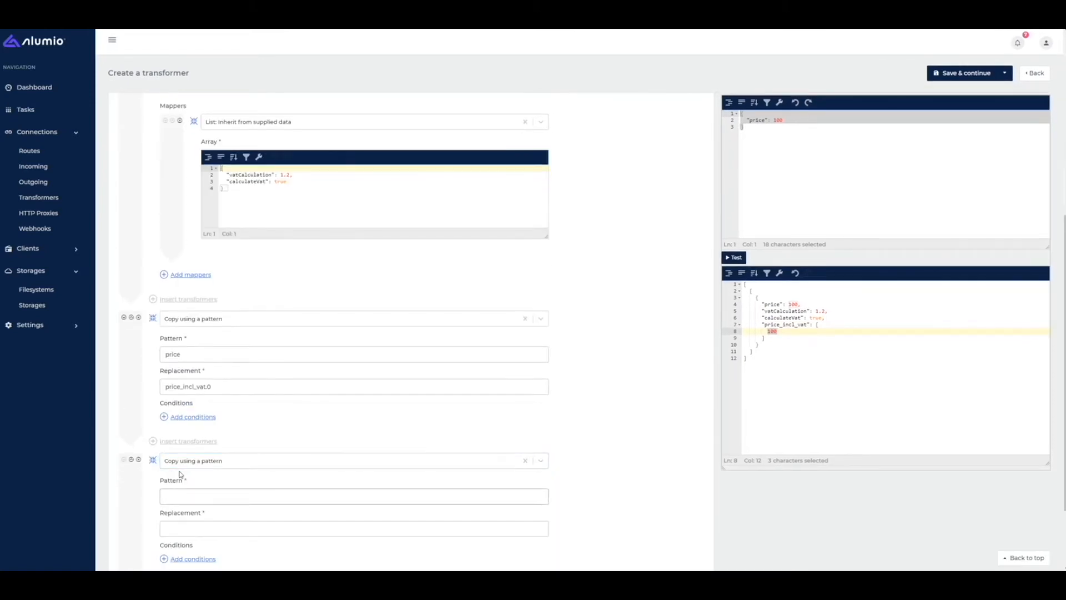
type("vatClacula")
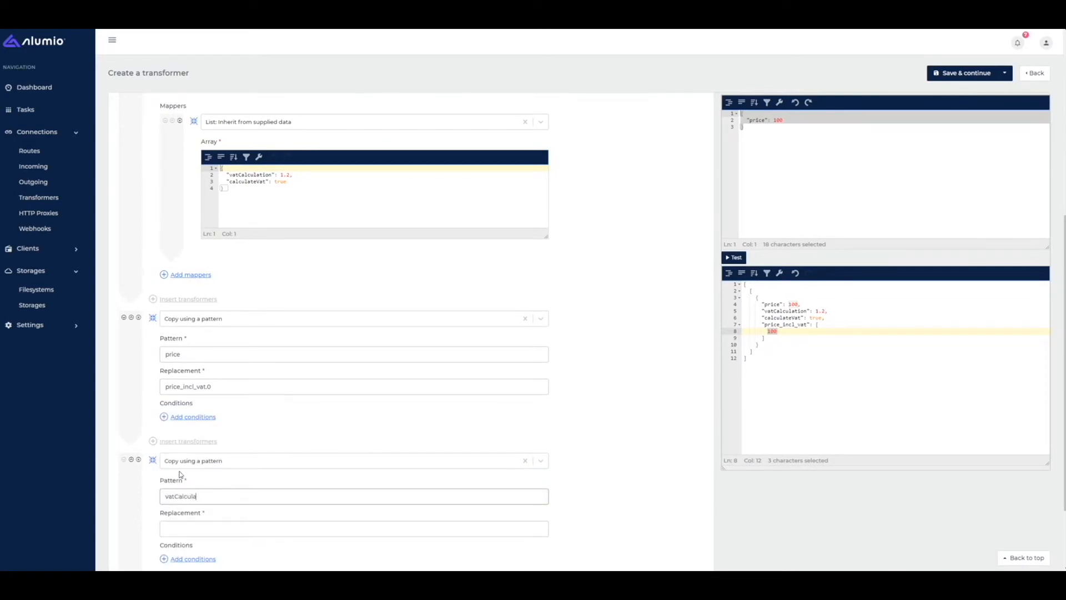
type("price")
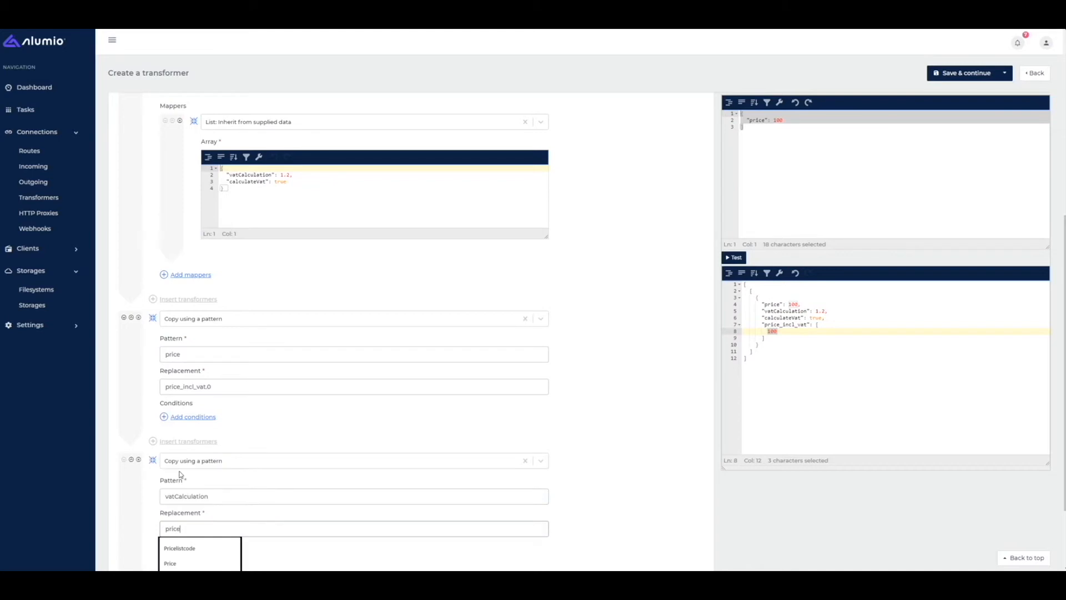
type("price_incl_vat.1")
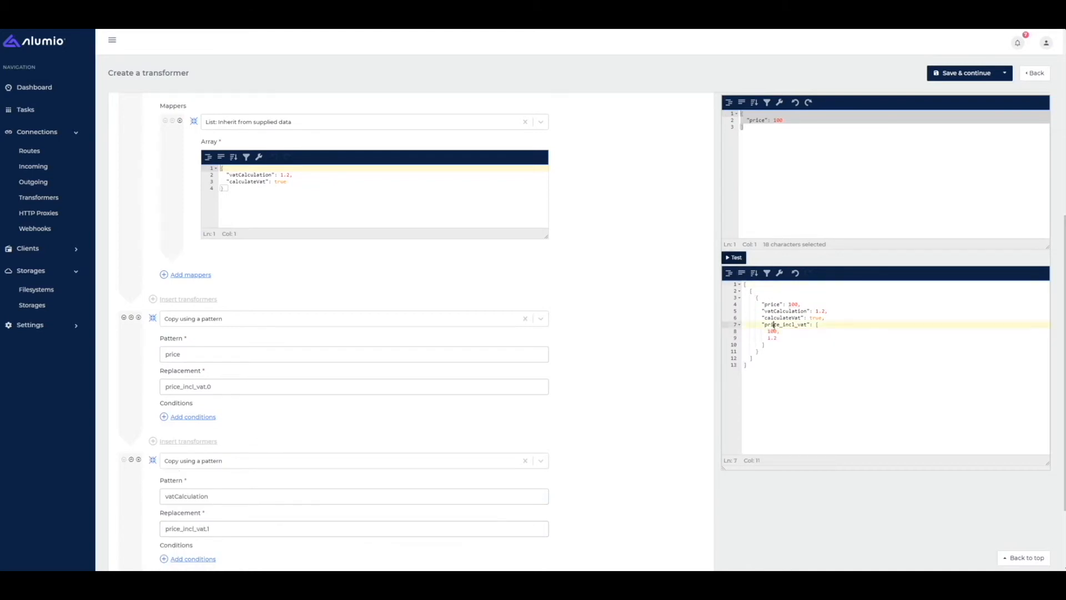
double_click(771, 331)
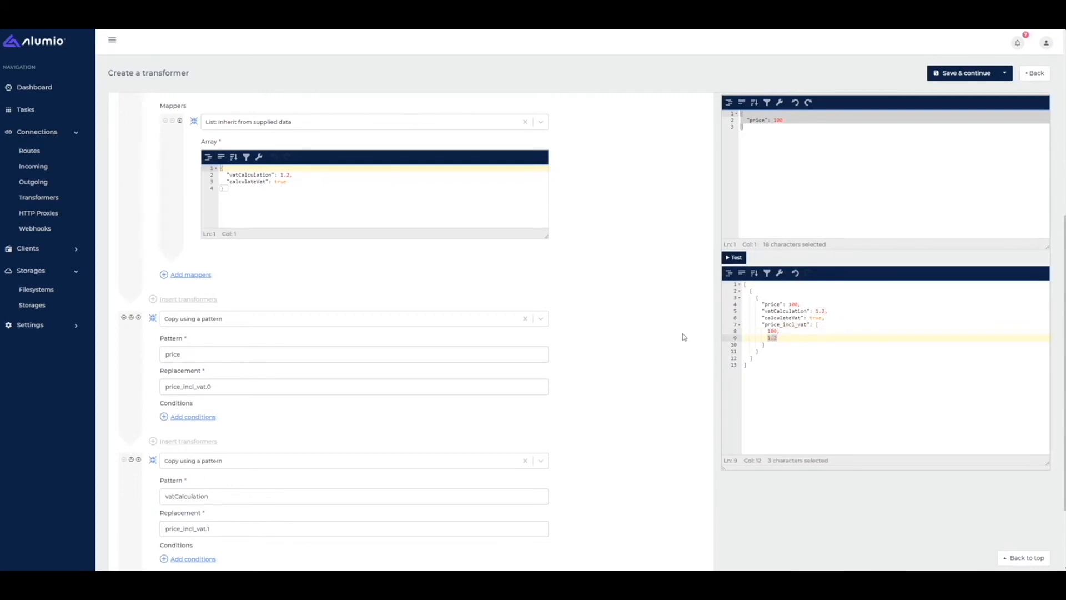
scroll("down", 3)
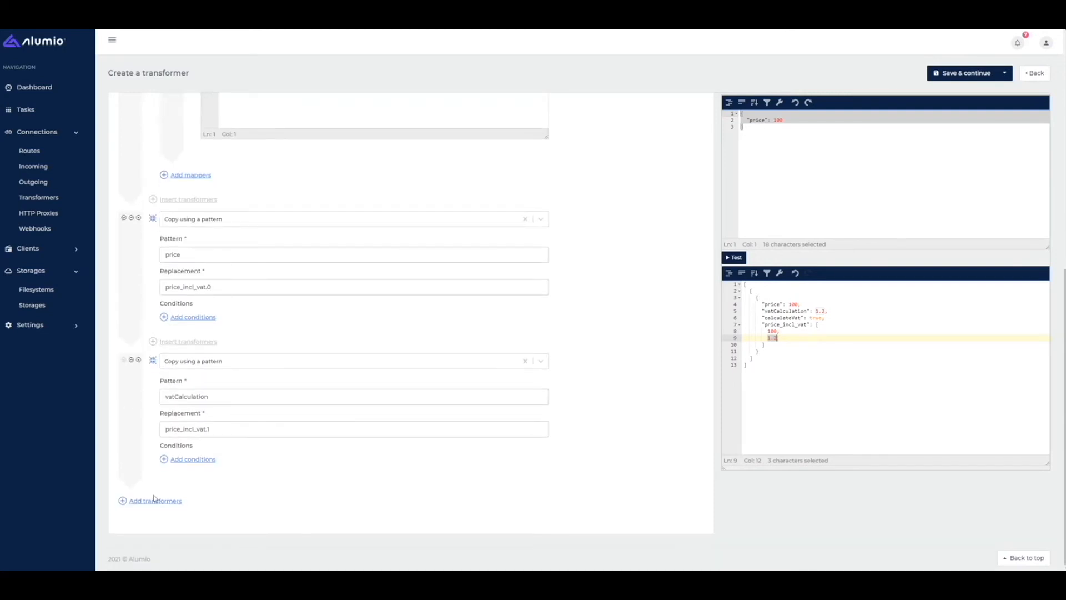
- Add a third transformer as a Multiplication Operator Transformer, then search types for 'value'
left_click(154, 501)
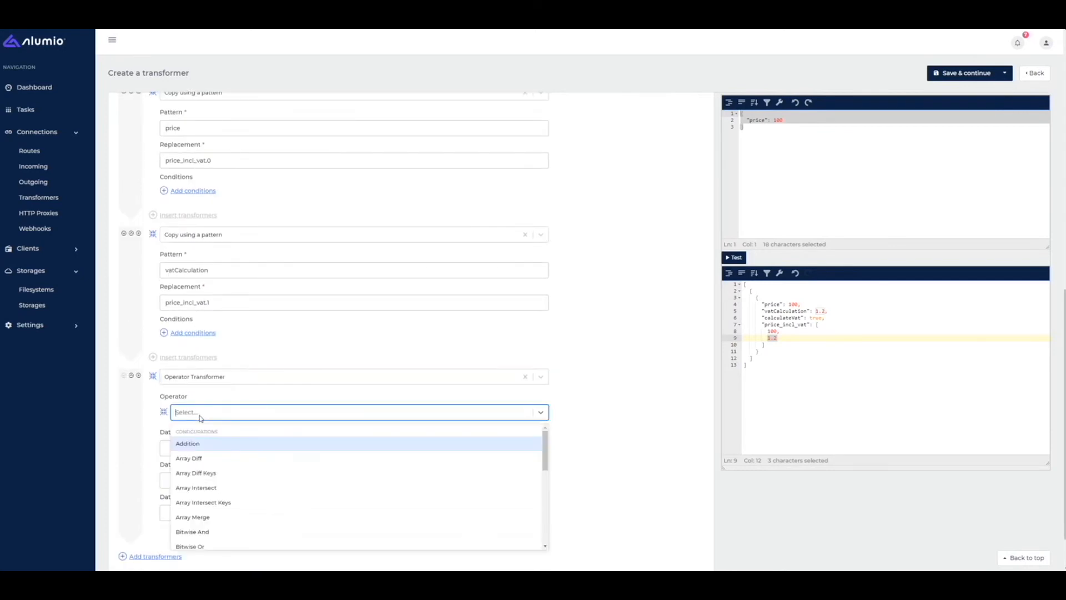
type("mult")
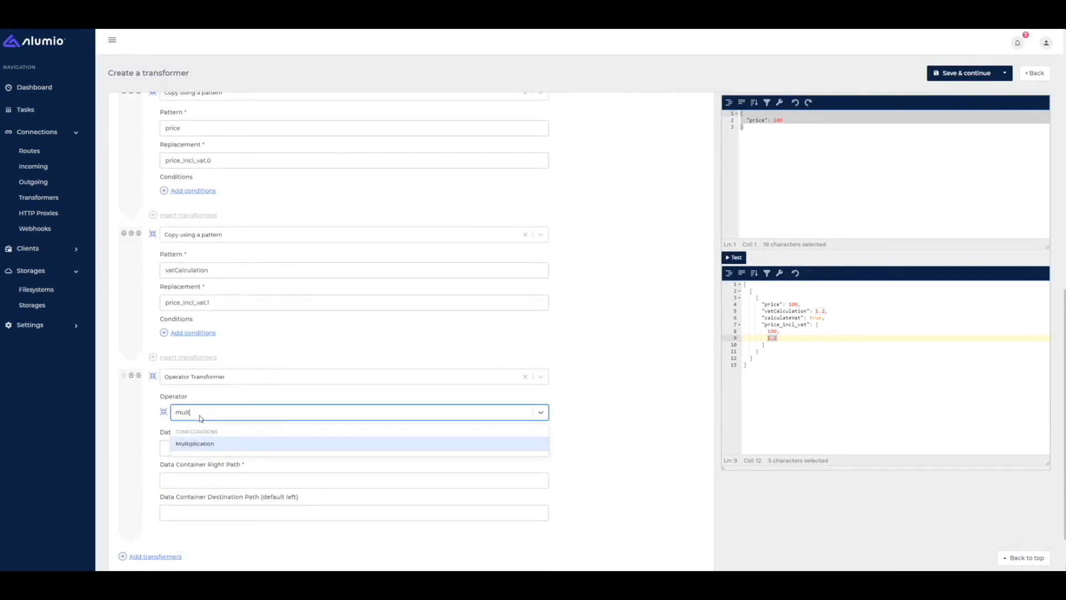
left_click(194, 443)
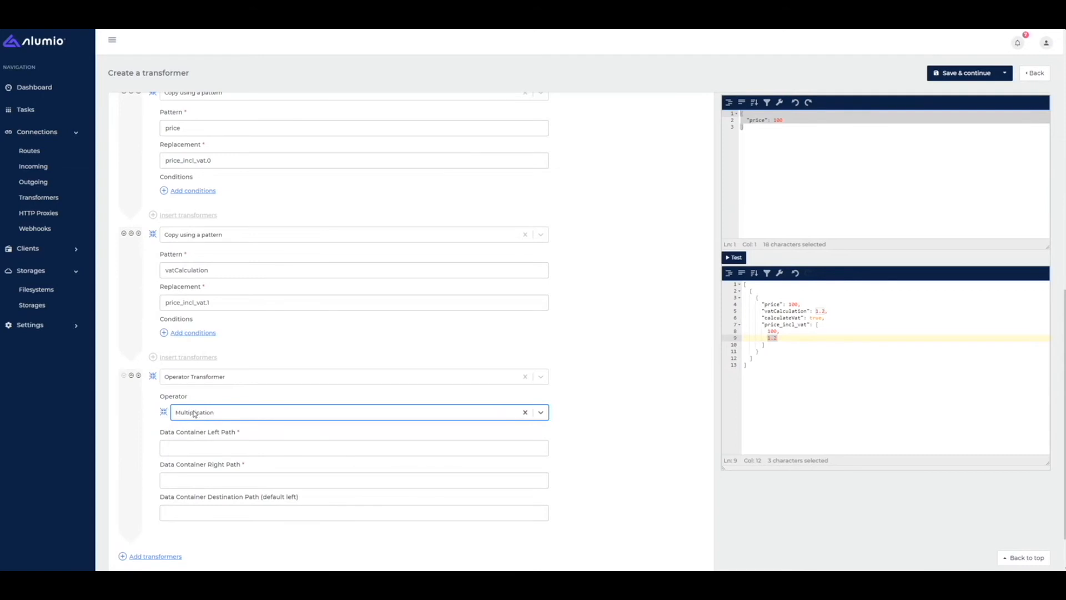
left_click(354, 448)
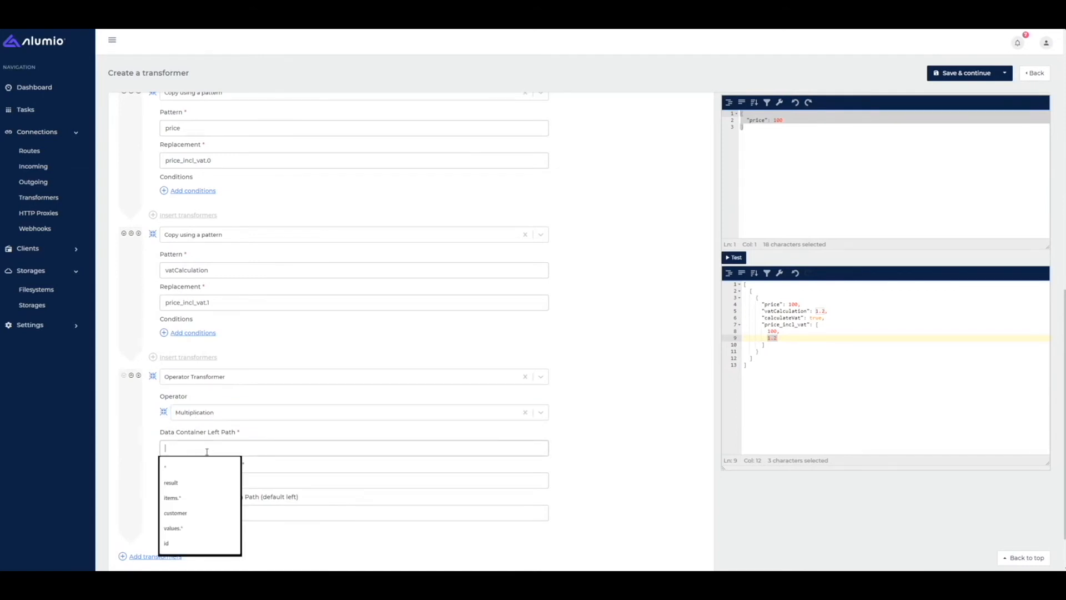
left_click(348, 377)
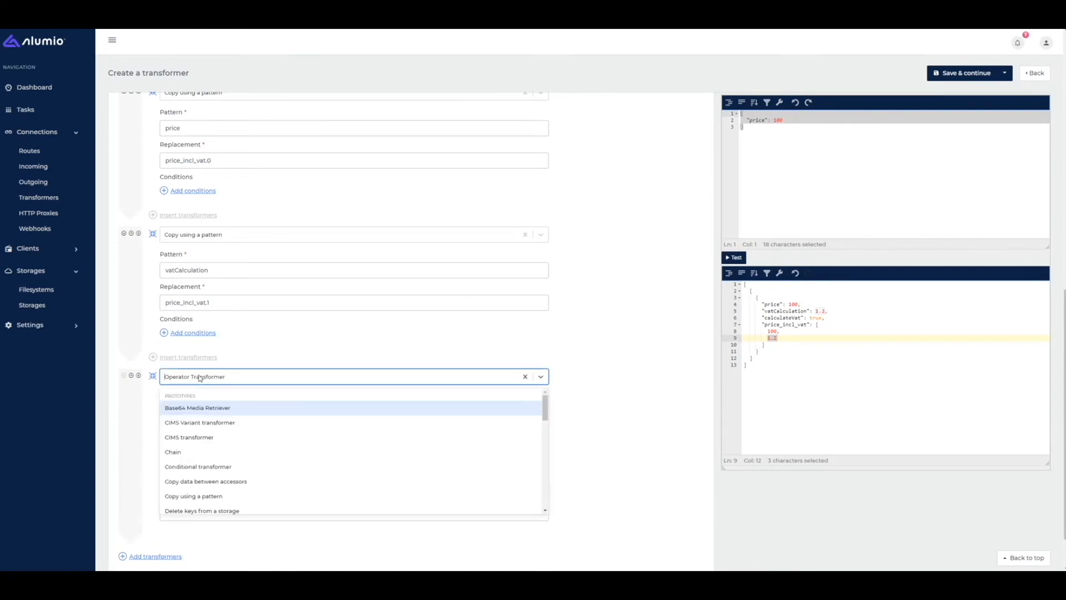
type("value")
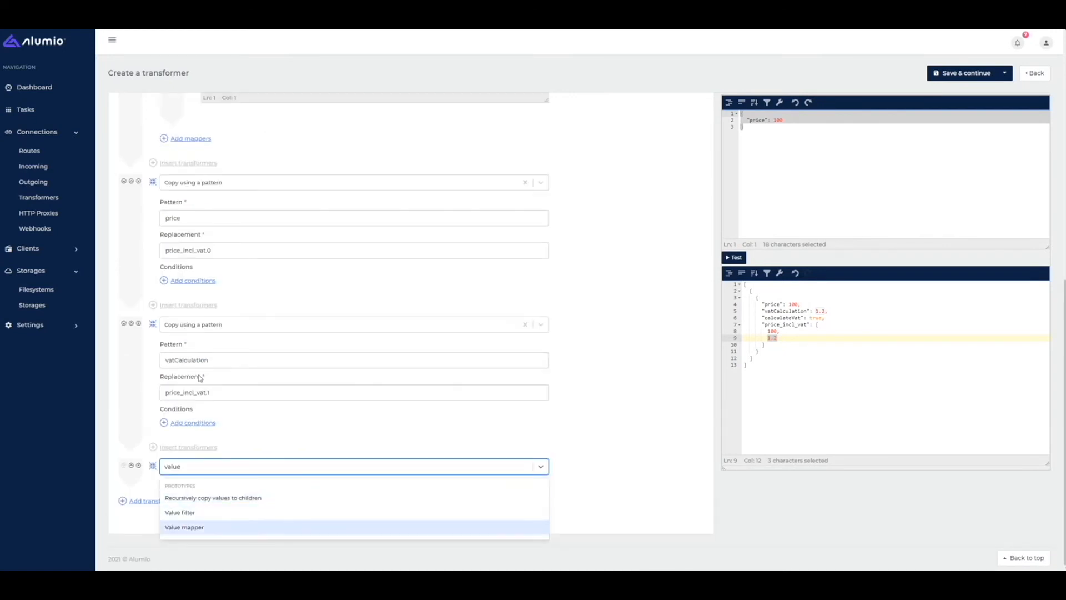
- Make it a Value mapper with Pattern accessor price_incl_vat and a Multiplication operator mapper
left_click(184, 527)
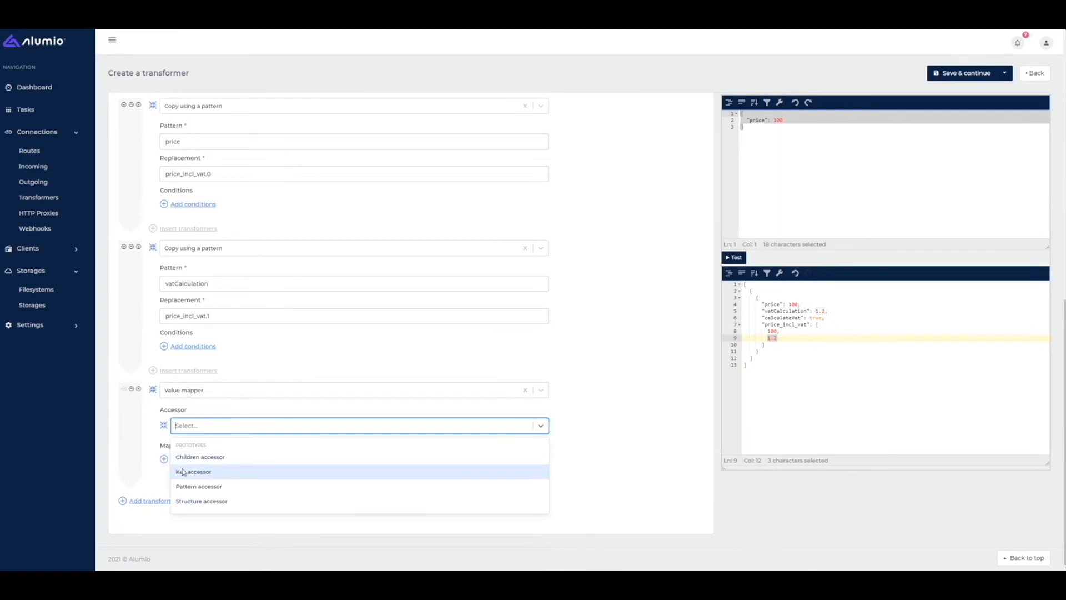
mouse_move(191, 493)
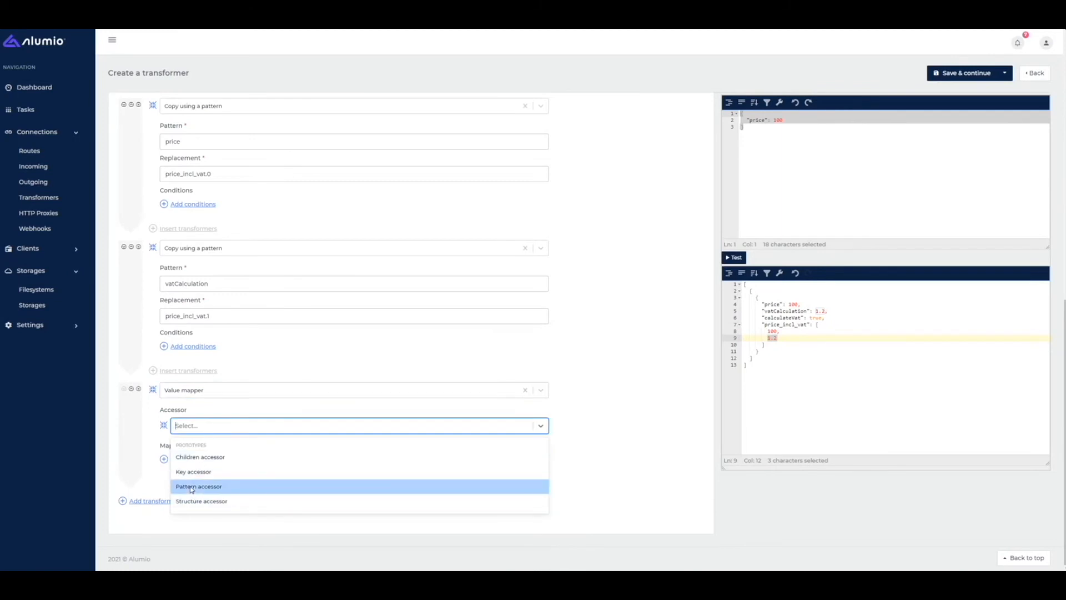
left_click(198, 486)
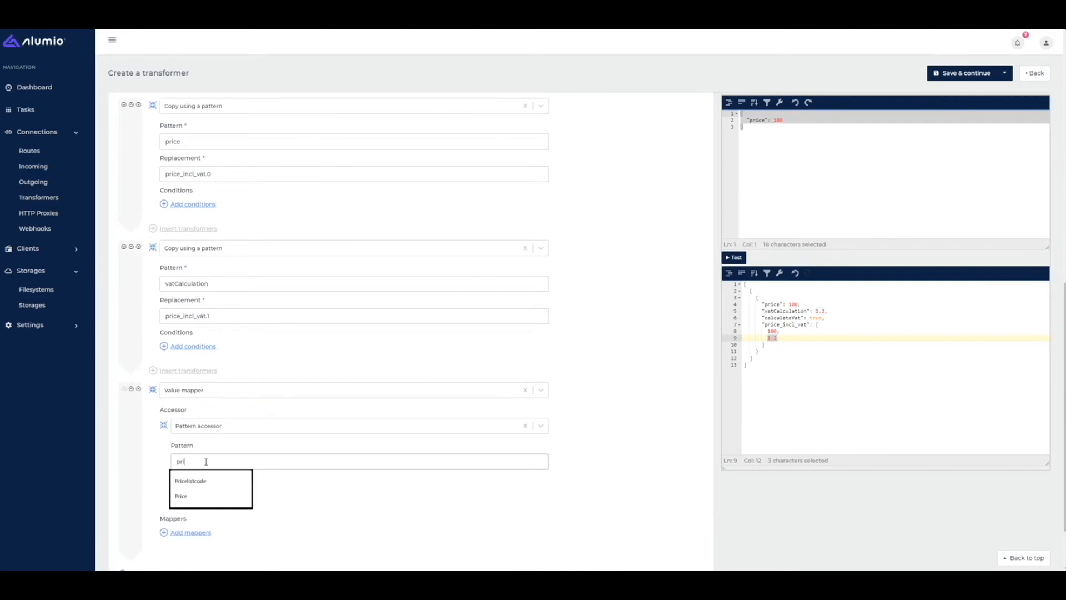
type("price_incl_vat")
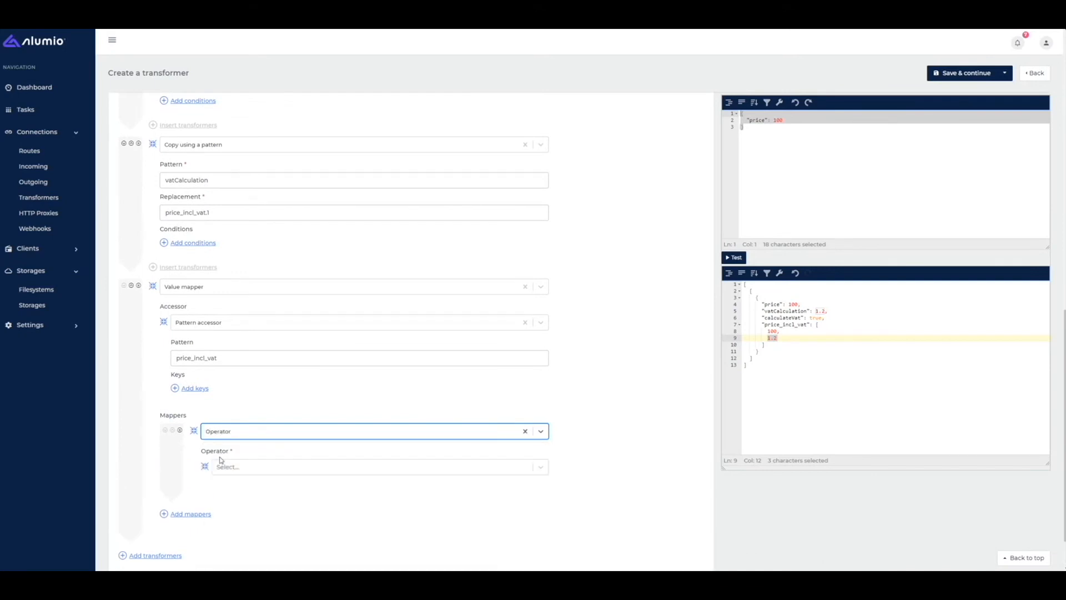
type("mult")
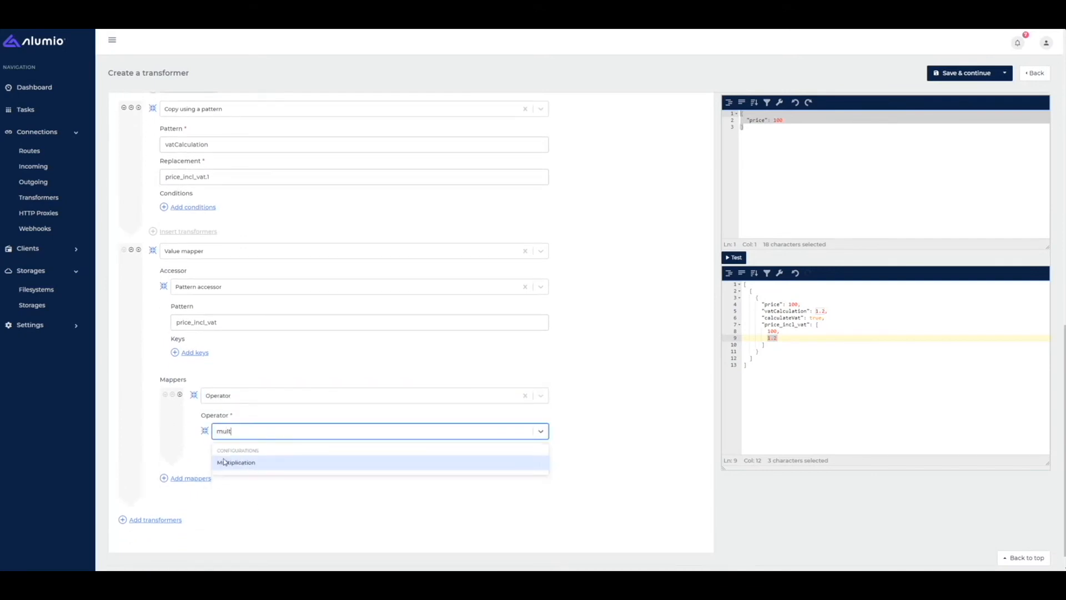
left_click(235, 462)
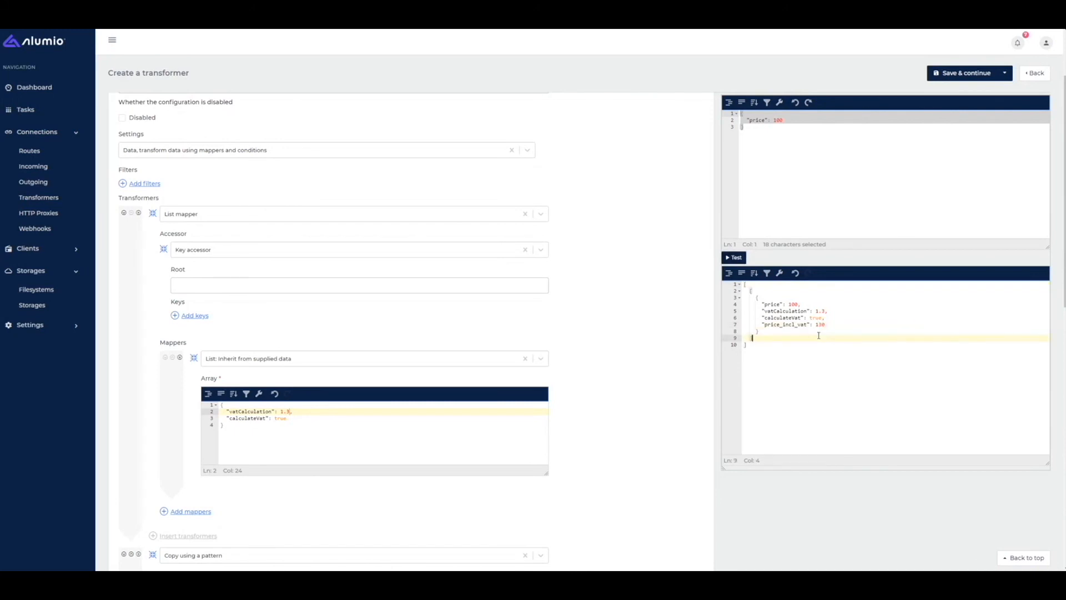
- Change the default vatCalculation to 1.3 so price_incl_vat becomes 130
scroll("down", 3)
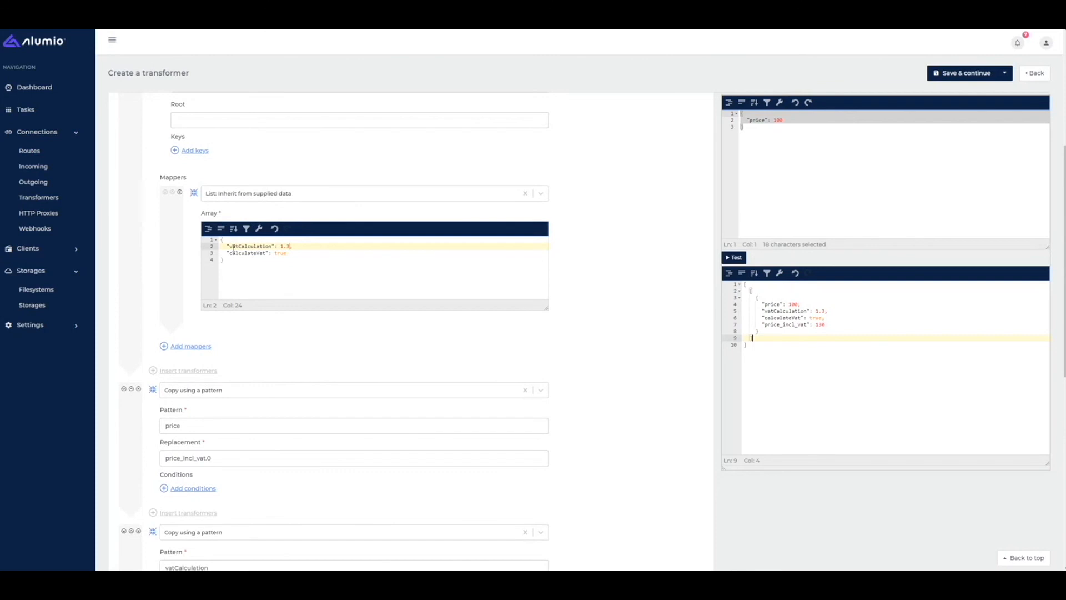
scroll("down", 3)
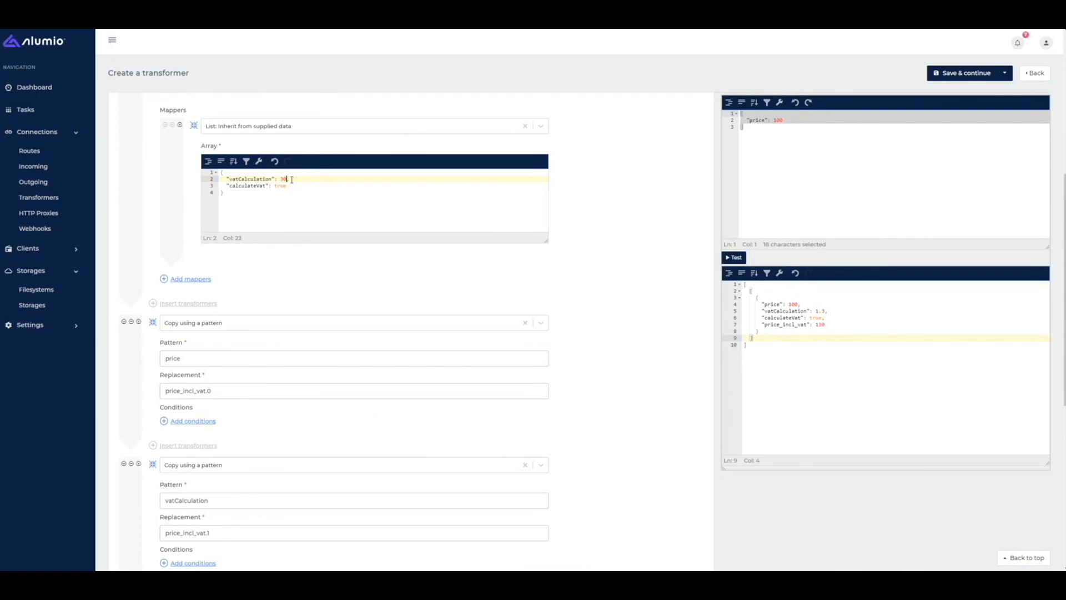
type("1.3")
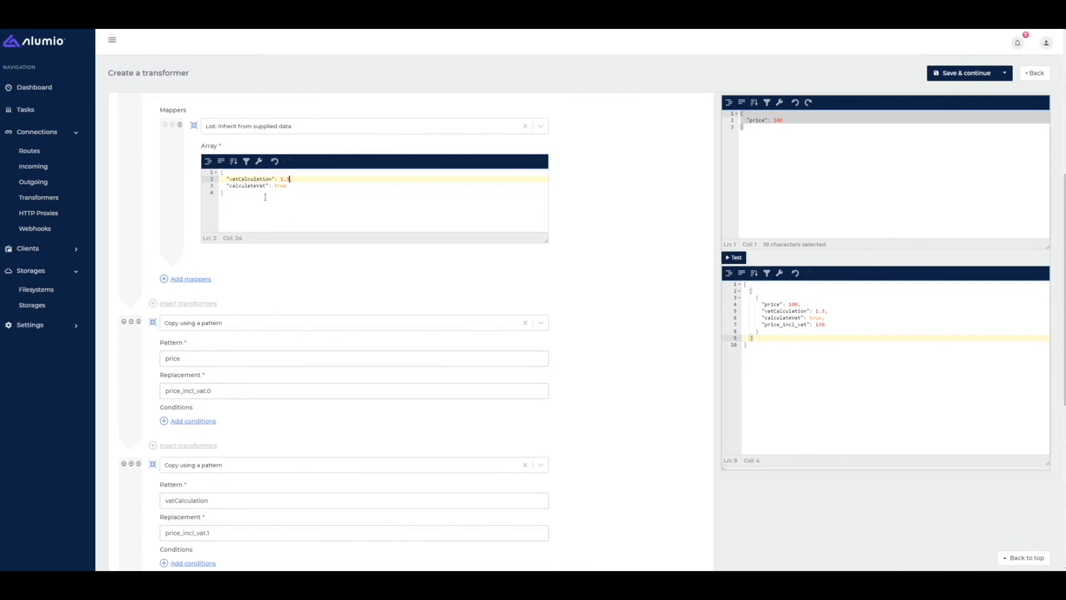
scroll("down", 3)
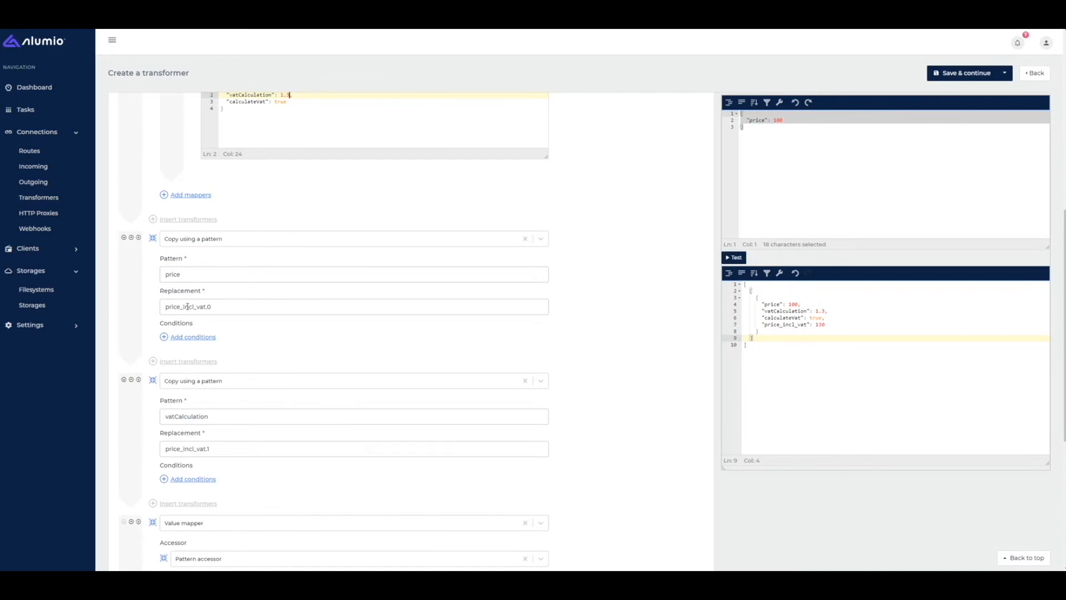
scroll("down", 3)
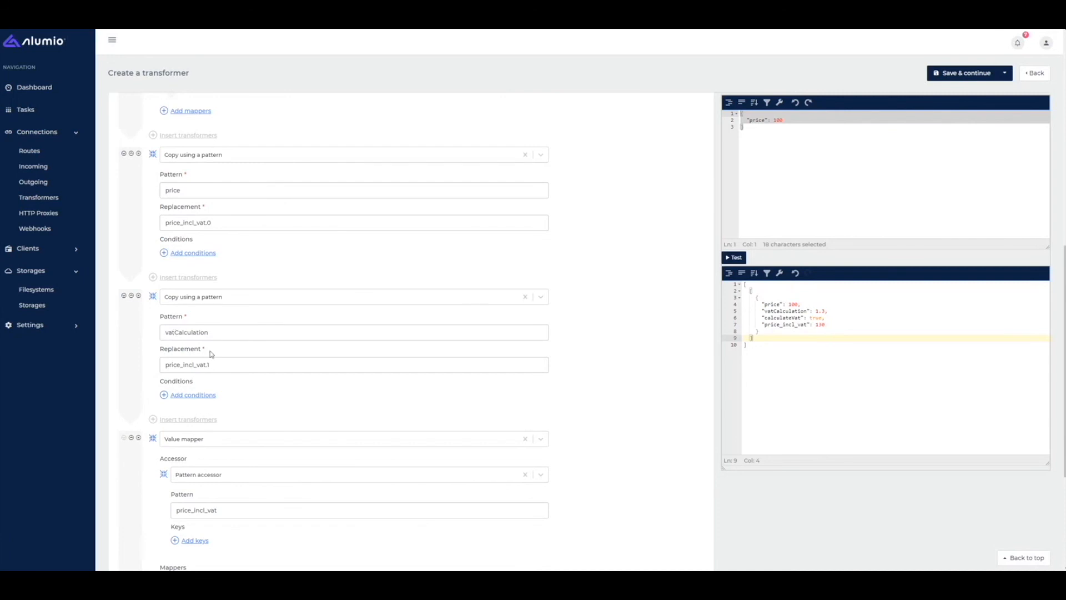
scroll("down", 3)
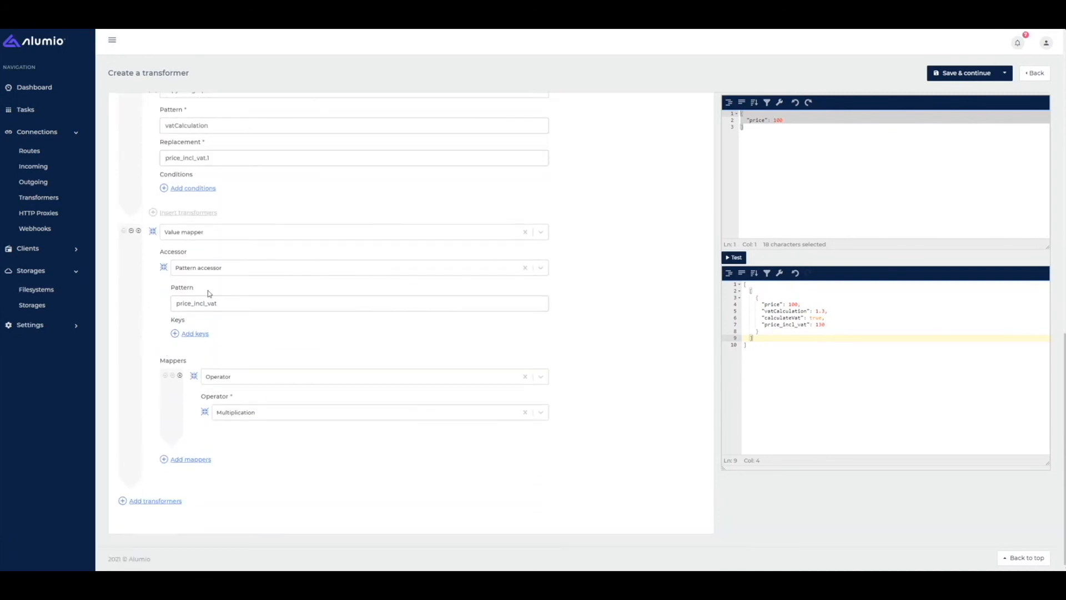